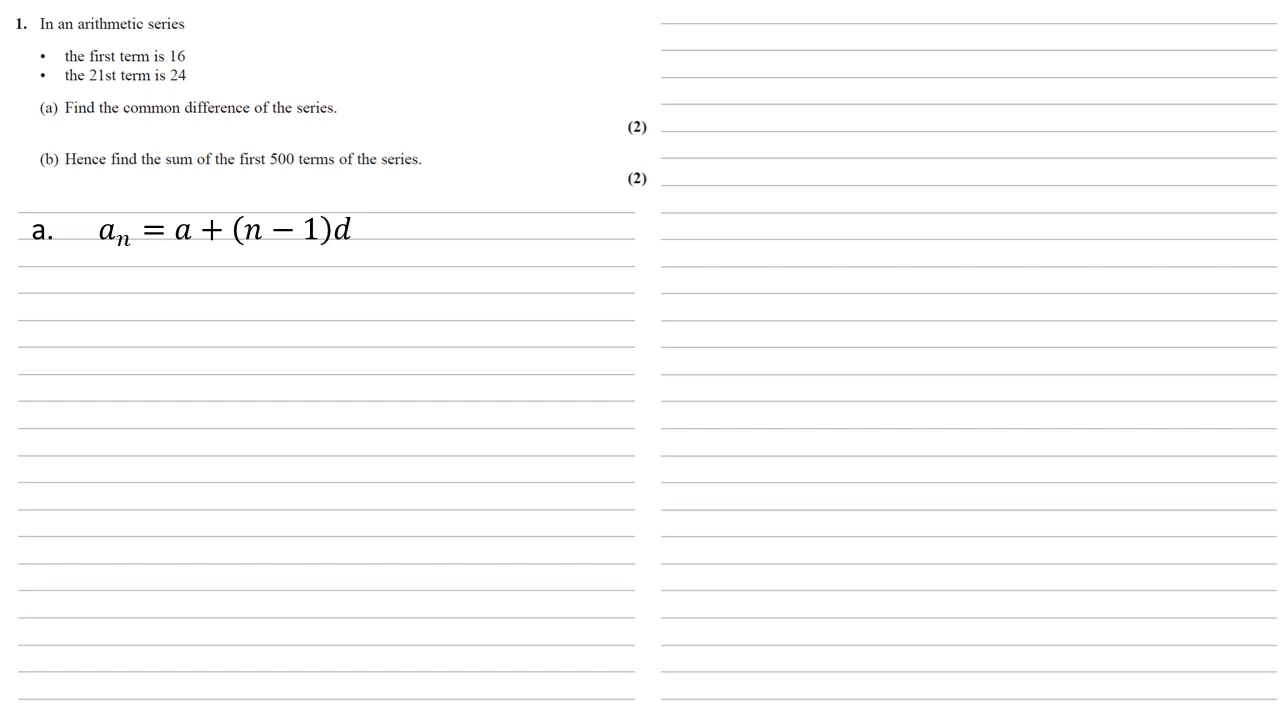
type("24 = 16 + (21 − 1)d")
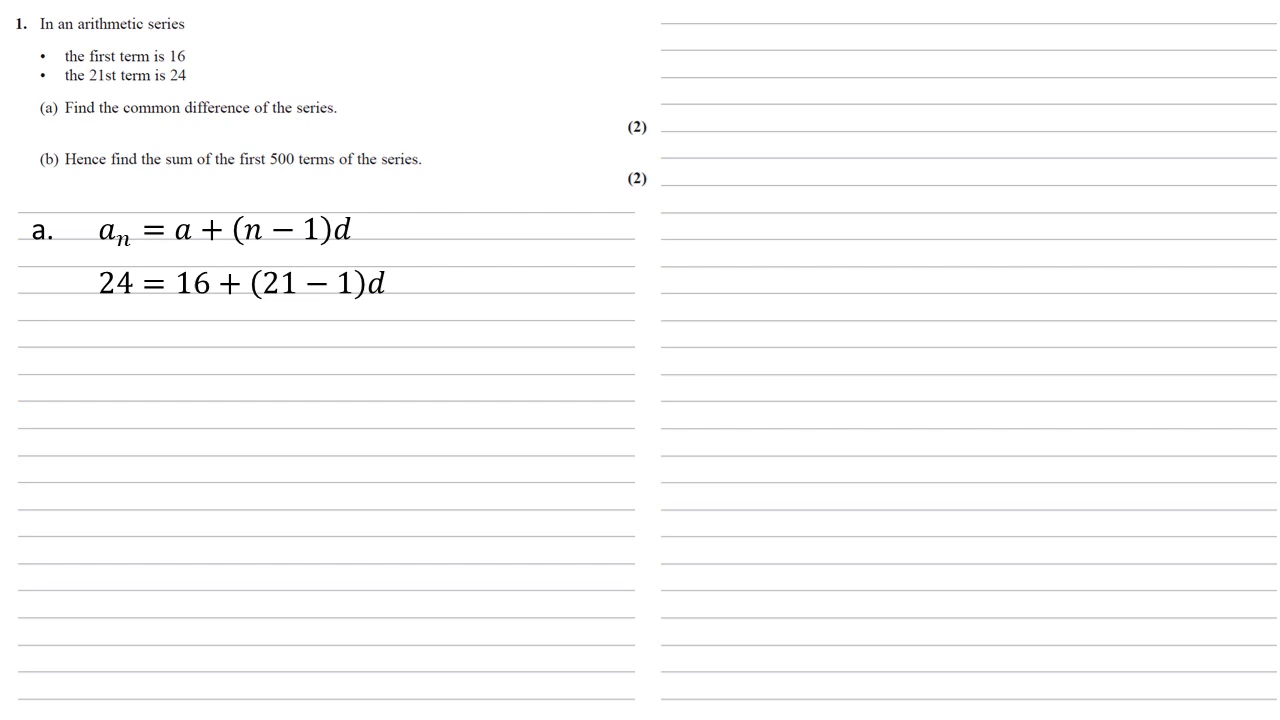
type("20d = 8")
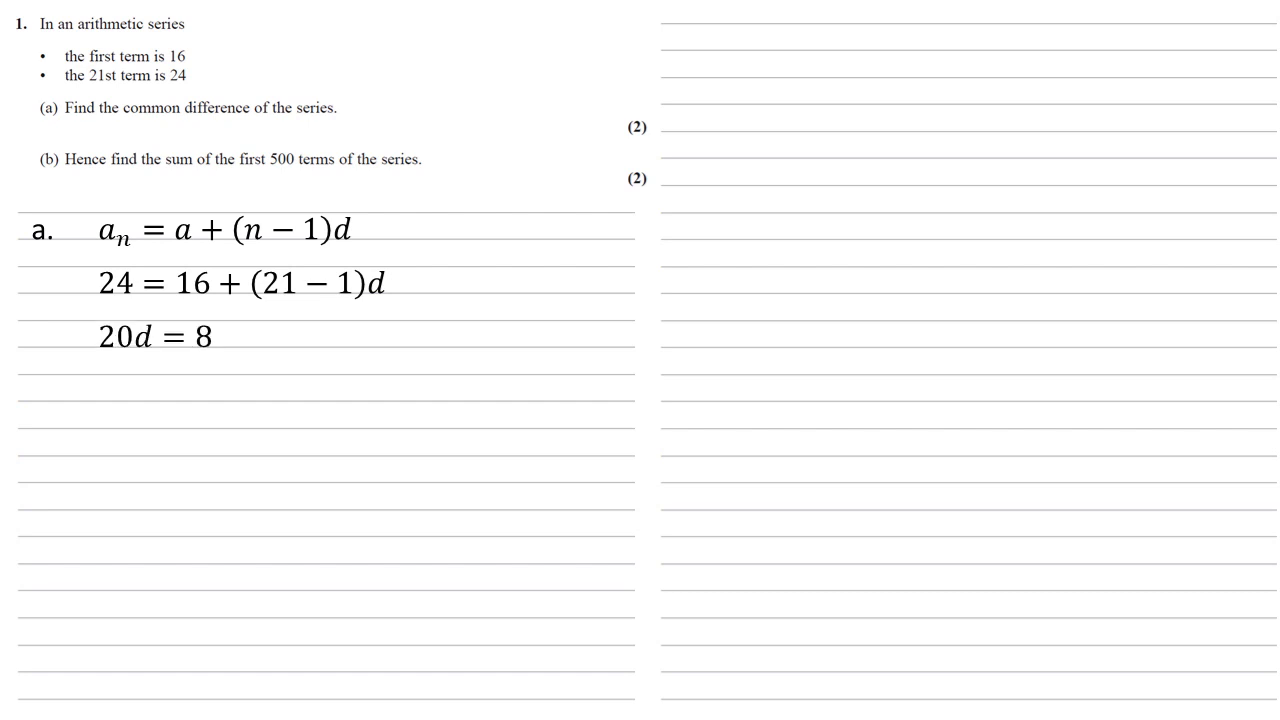
type("d = 0.4")
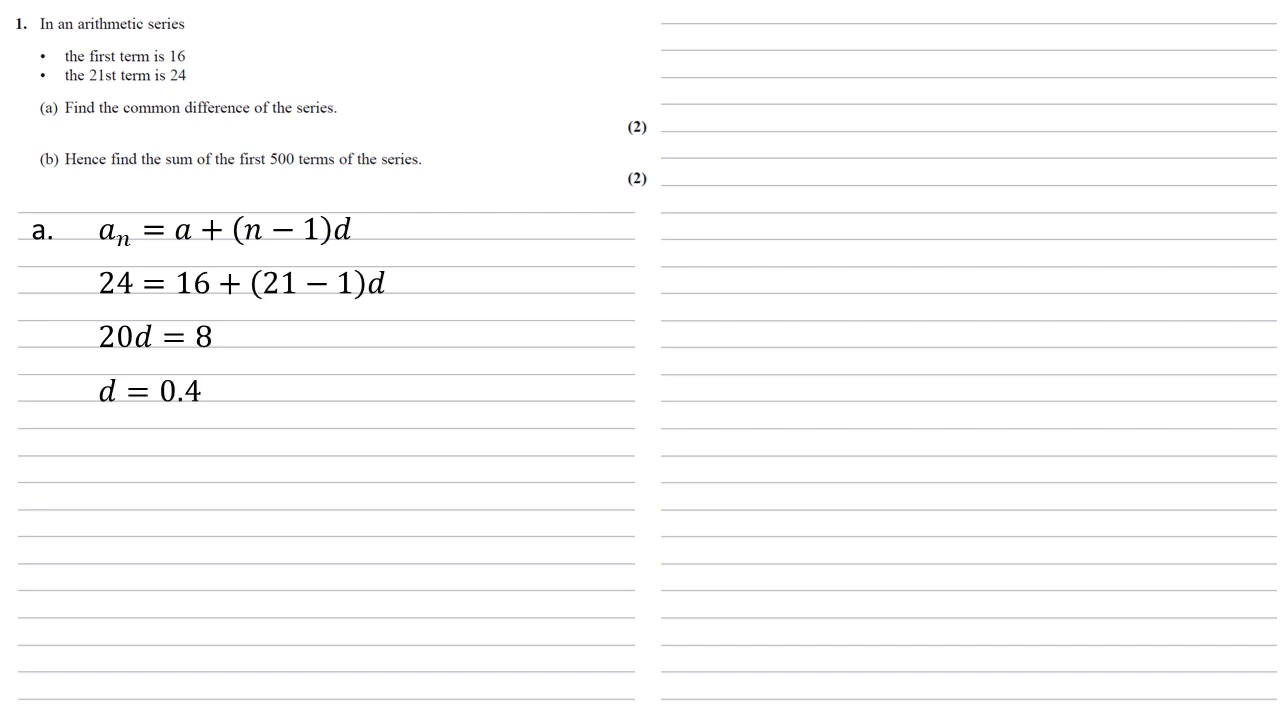